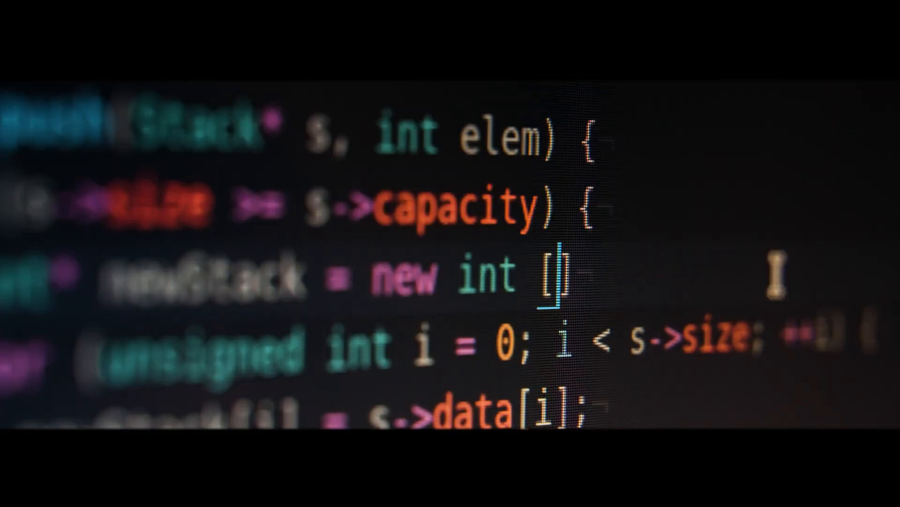
text((s->size))
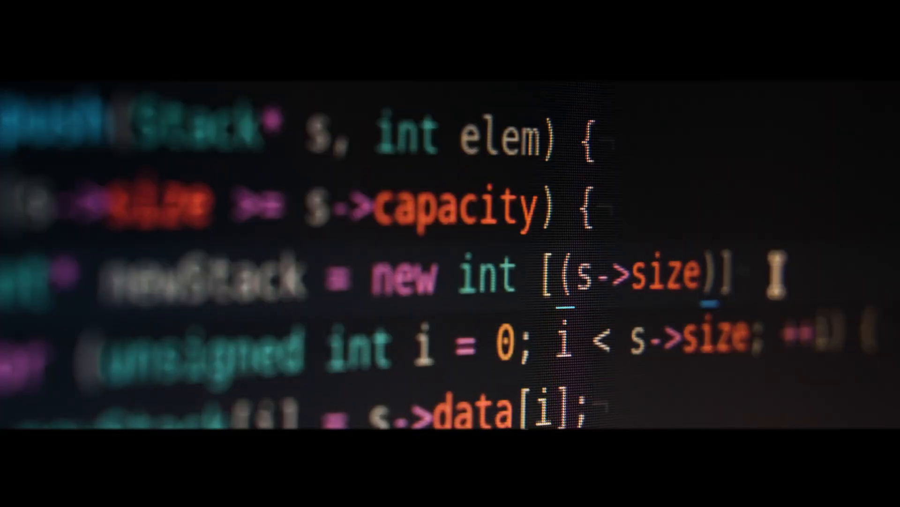